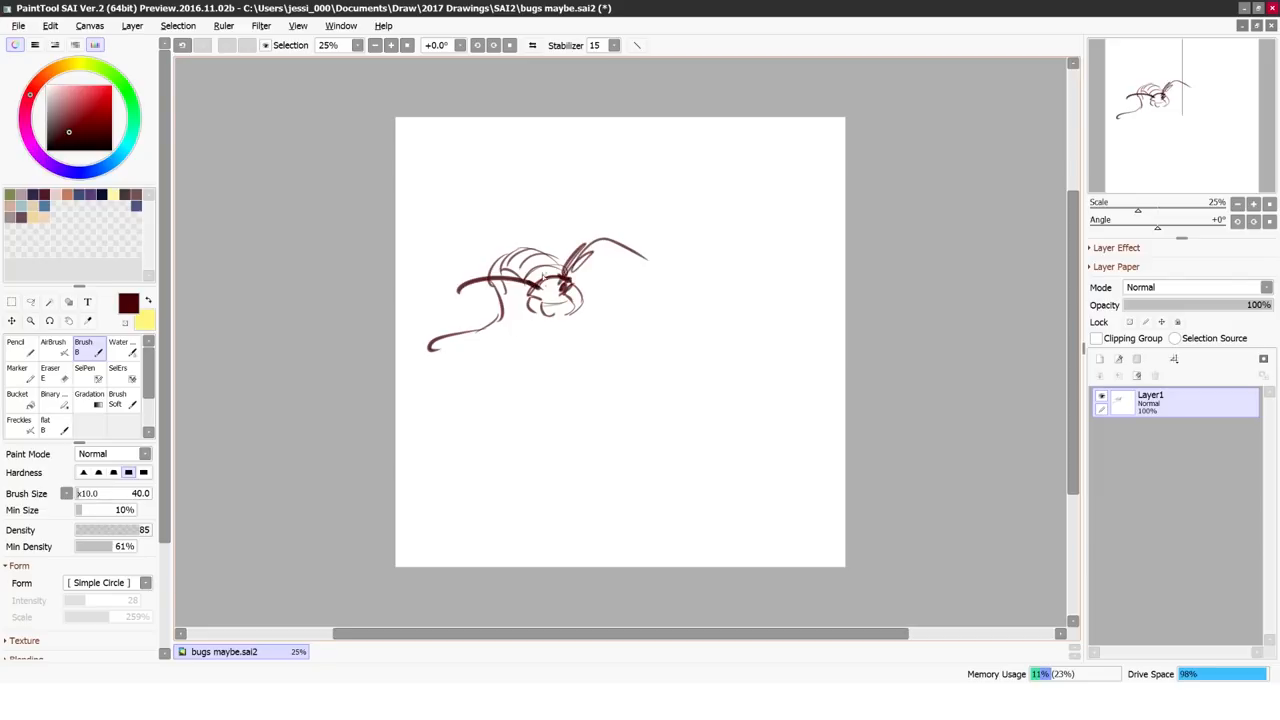
Sketch the centipede, tall grass and flowers on Layer1 with the Brush
left_click_drag(540, 280, 640, 385)
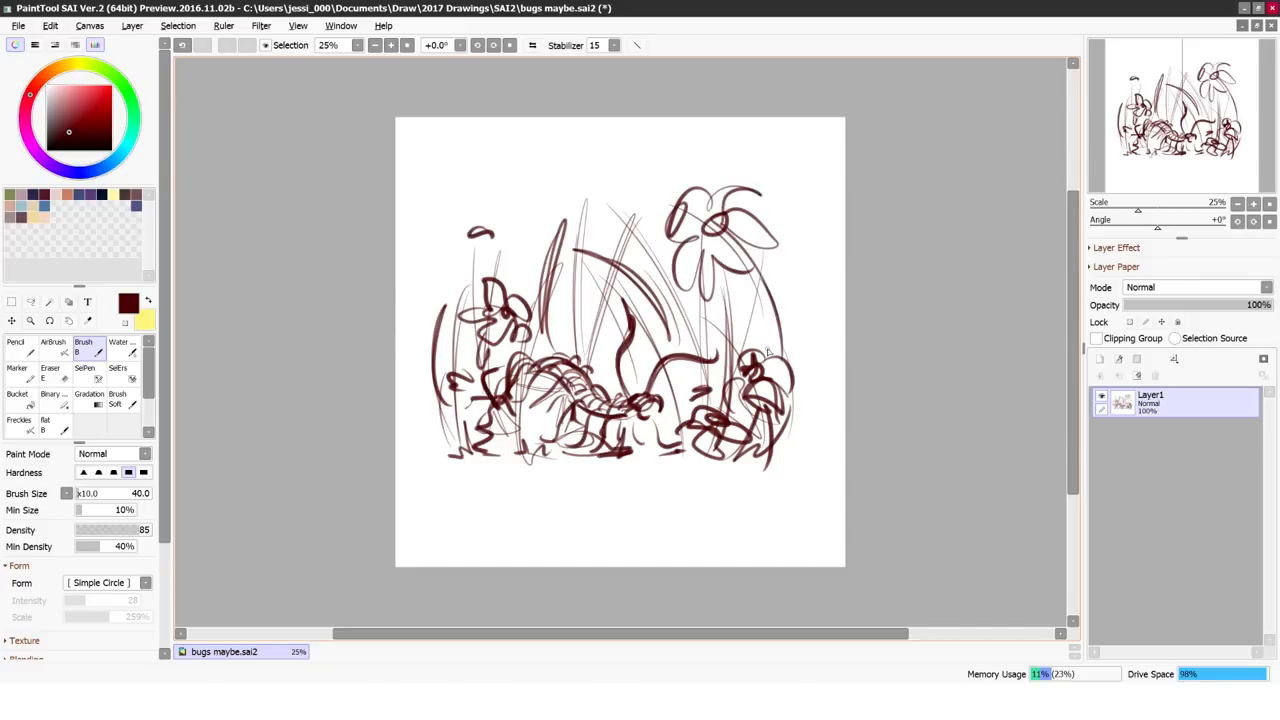
Lower the sketch layer's opacity to about 57%
left_click_drag(1258, 305, 1210, 305)
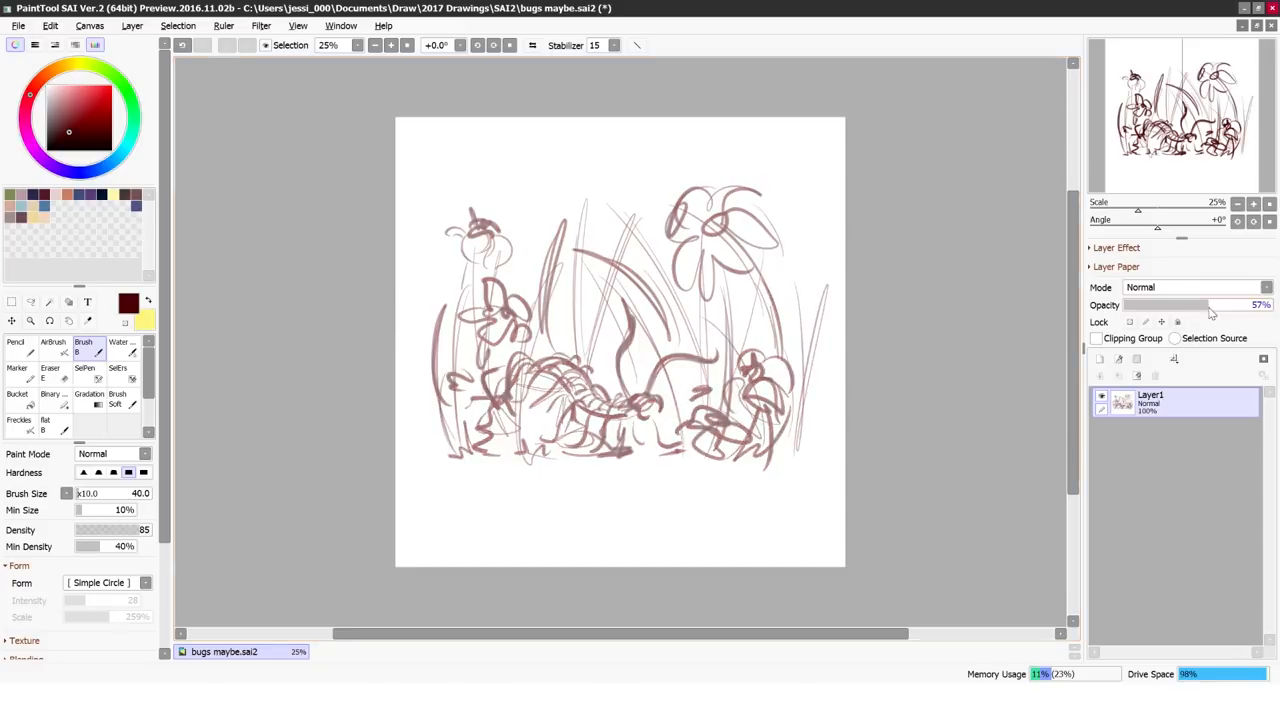
On new Layer2, ink dark centipede lines with antennae and legs, erasing stray strokes
left_click(11, 302)
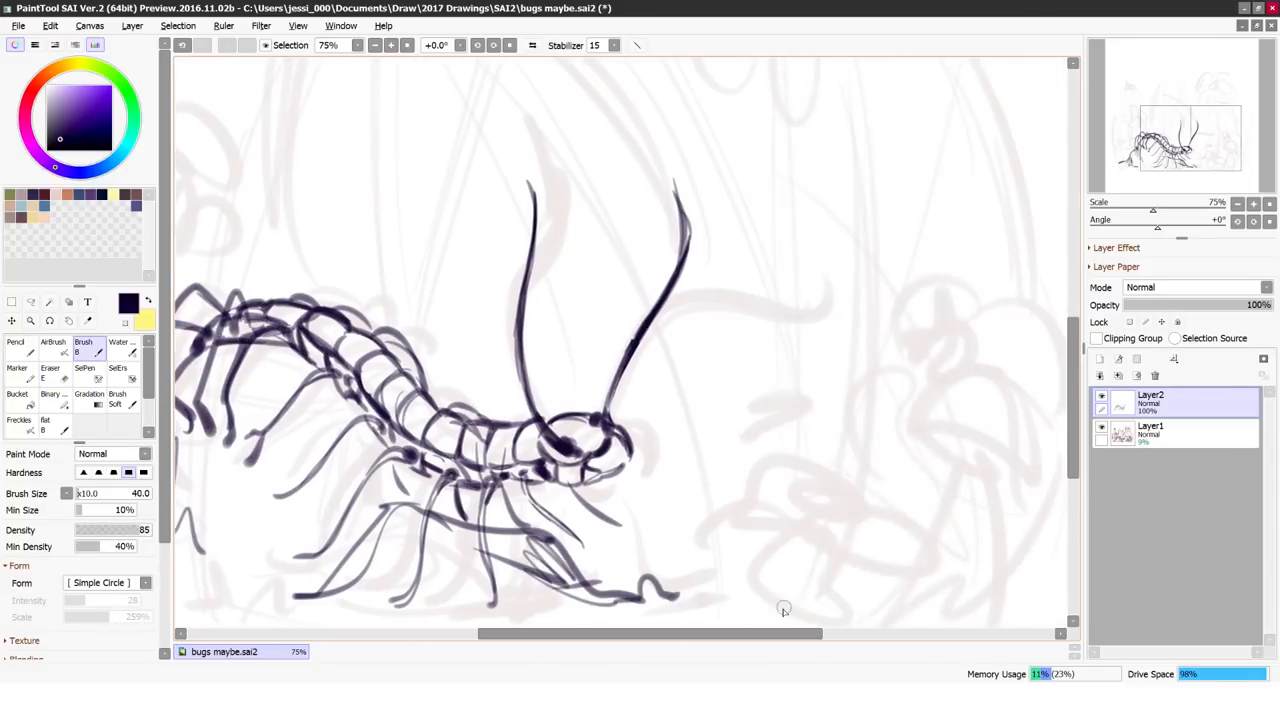
left_click(49, 372)
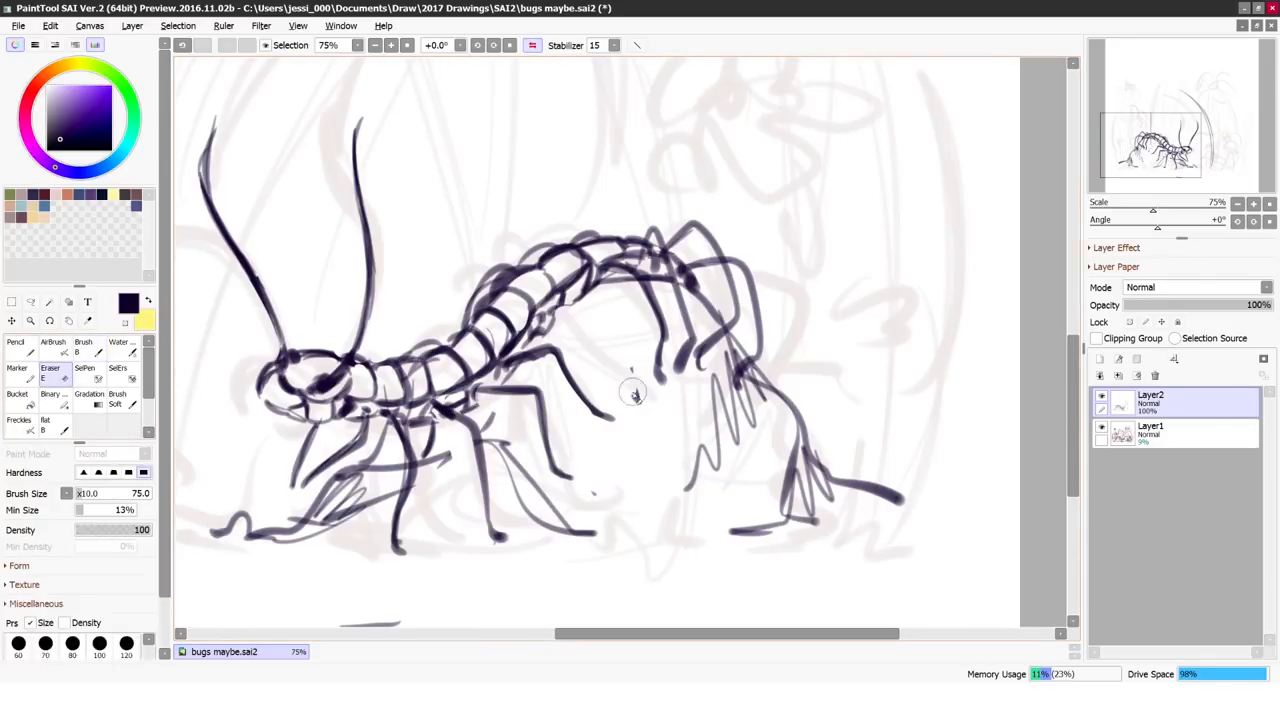
left_click(84, 345)
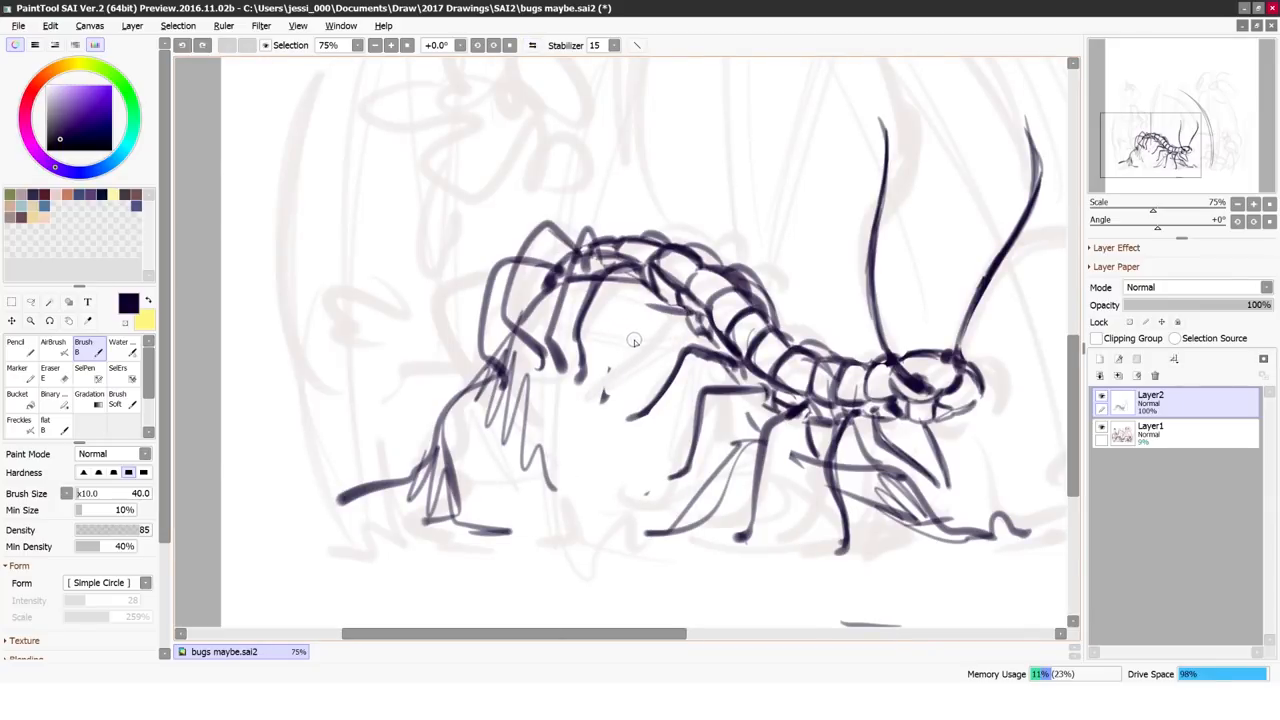
left_click(49, 370)
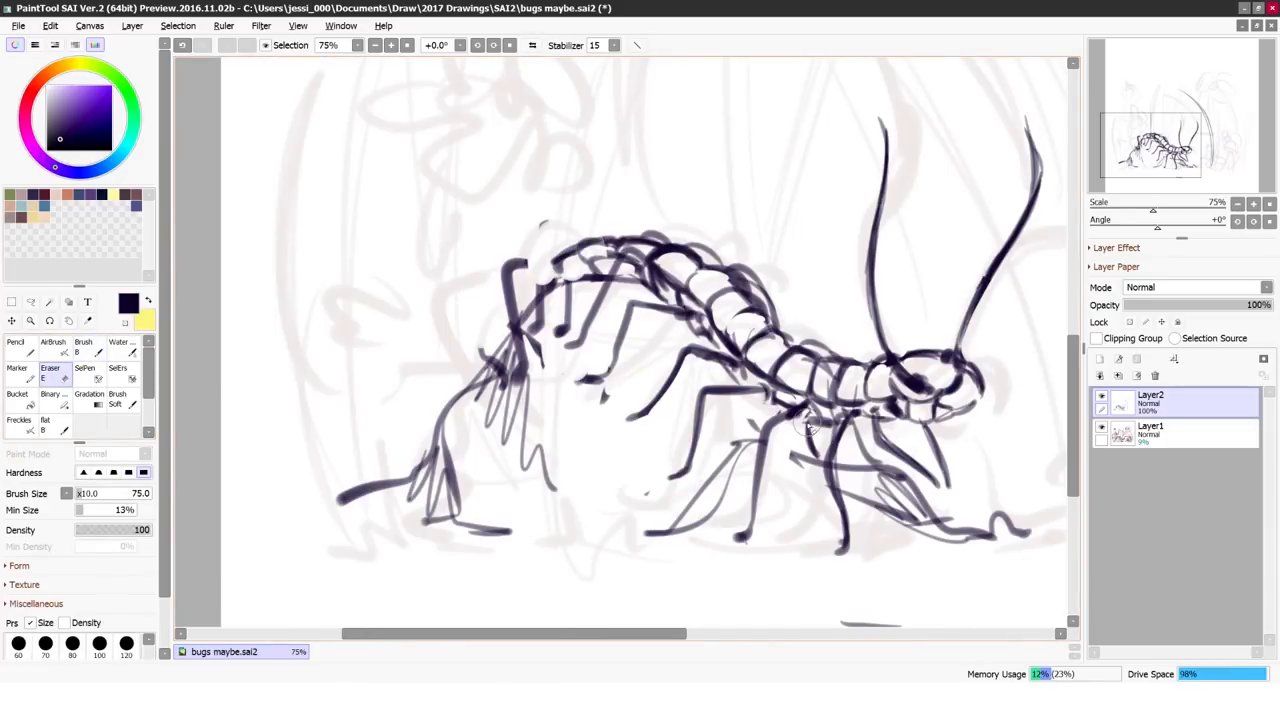
Paint a broad brown Flat Bristle base on Layer3, with Layer2 set to Multiply
left_click(84, 347)
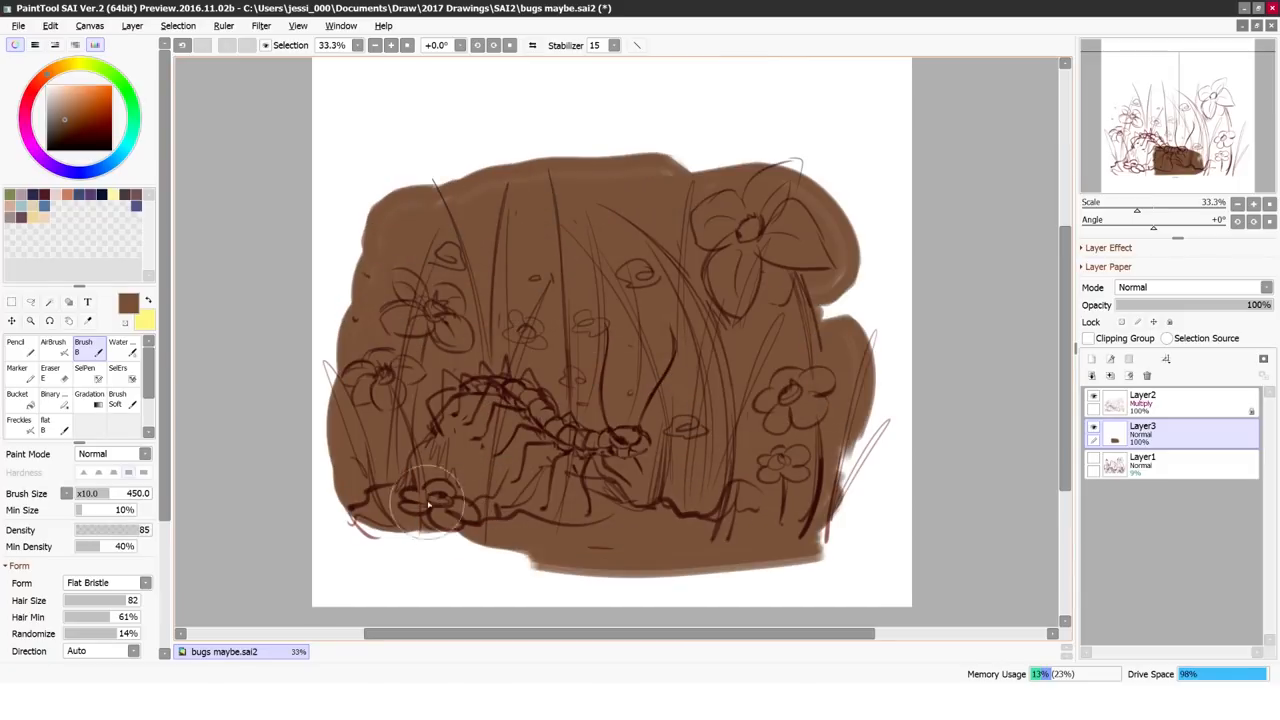
On Layer4, paint the grass, flowers and centipede, and block in the blue-grey rock
left_click(1093, 358)
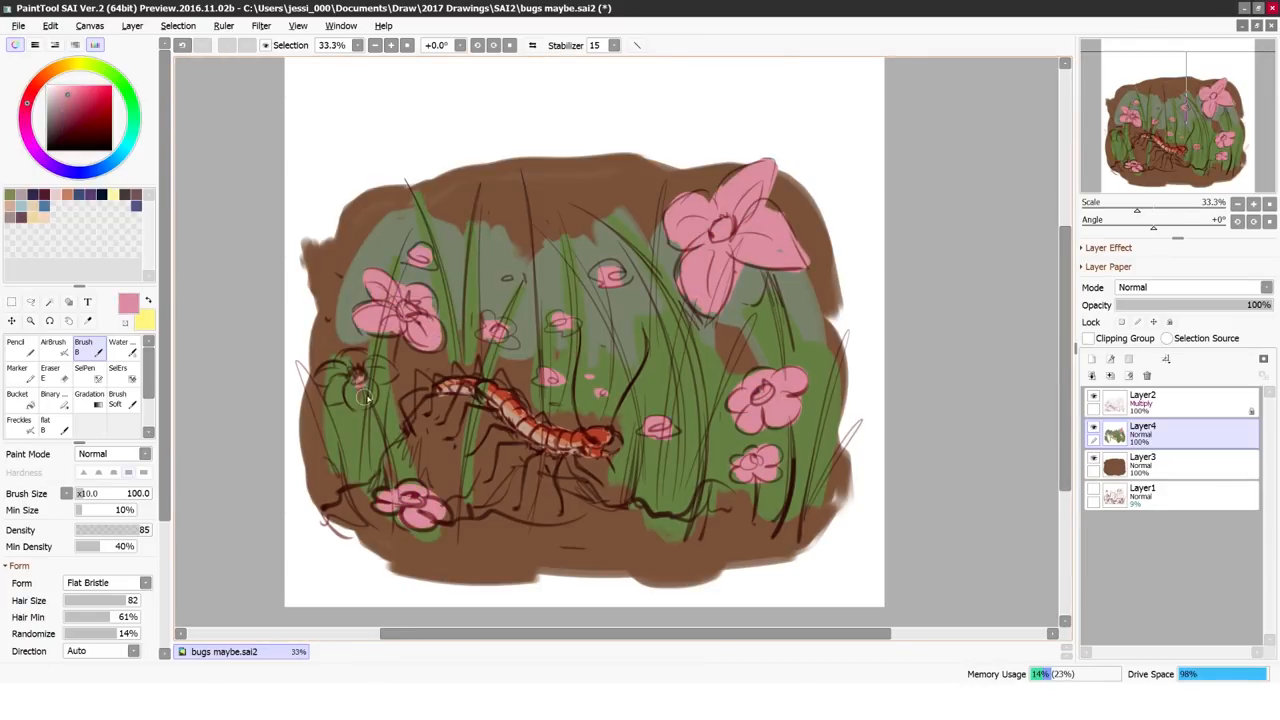
left_click_drag(430, 410, 575, 500)
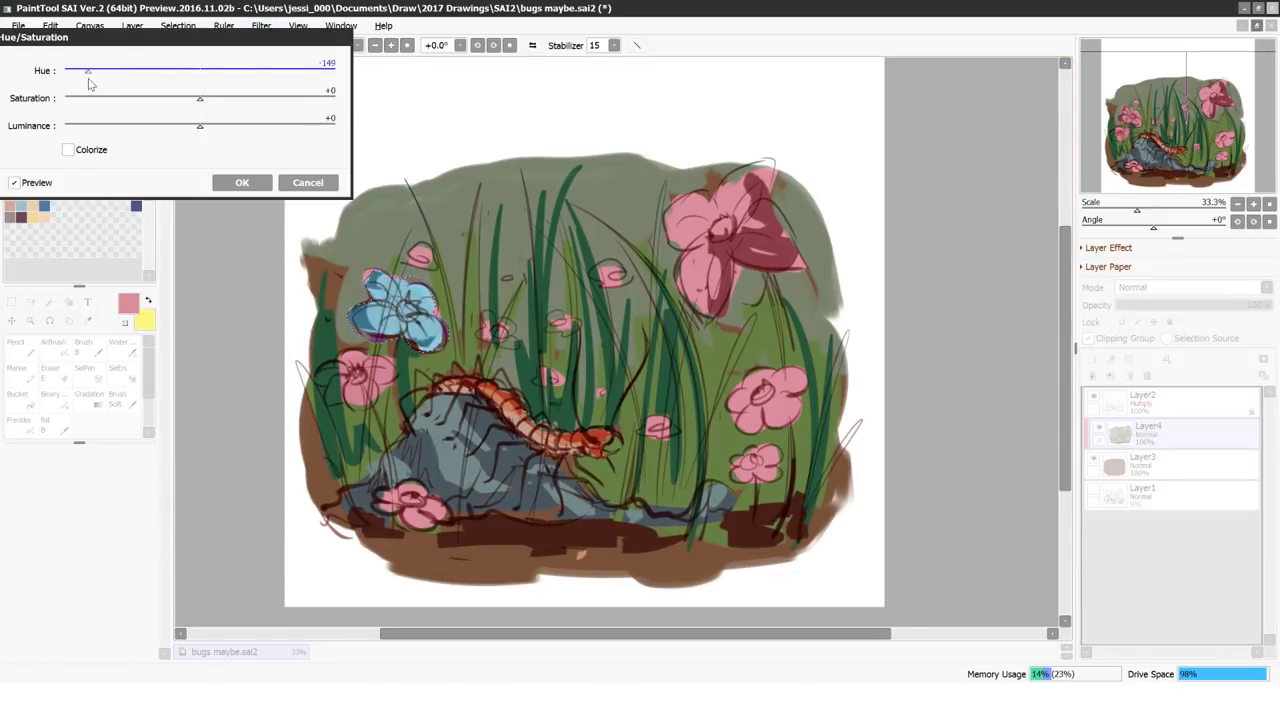
Apply the hue shift, paint details with a Simple Circle brush, and add Overlay Layer5
left_click(242, 182)
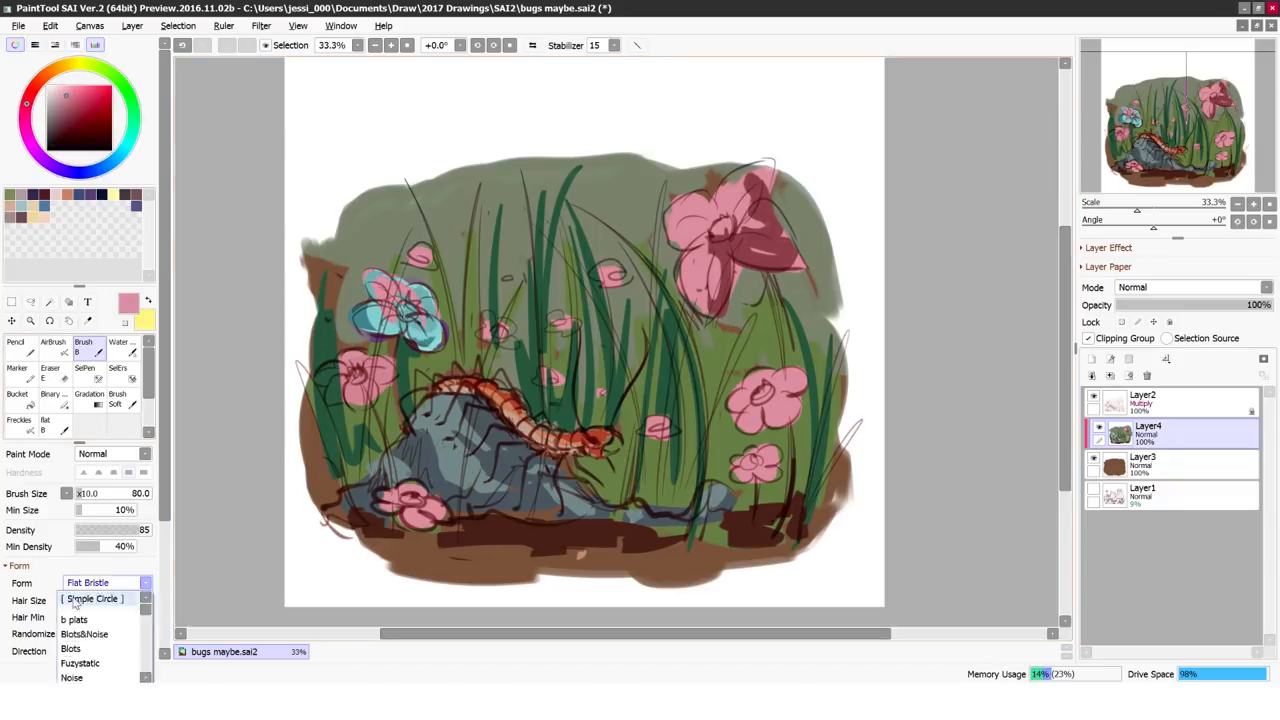
left_click(91, 598)
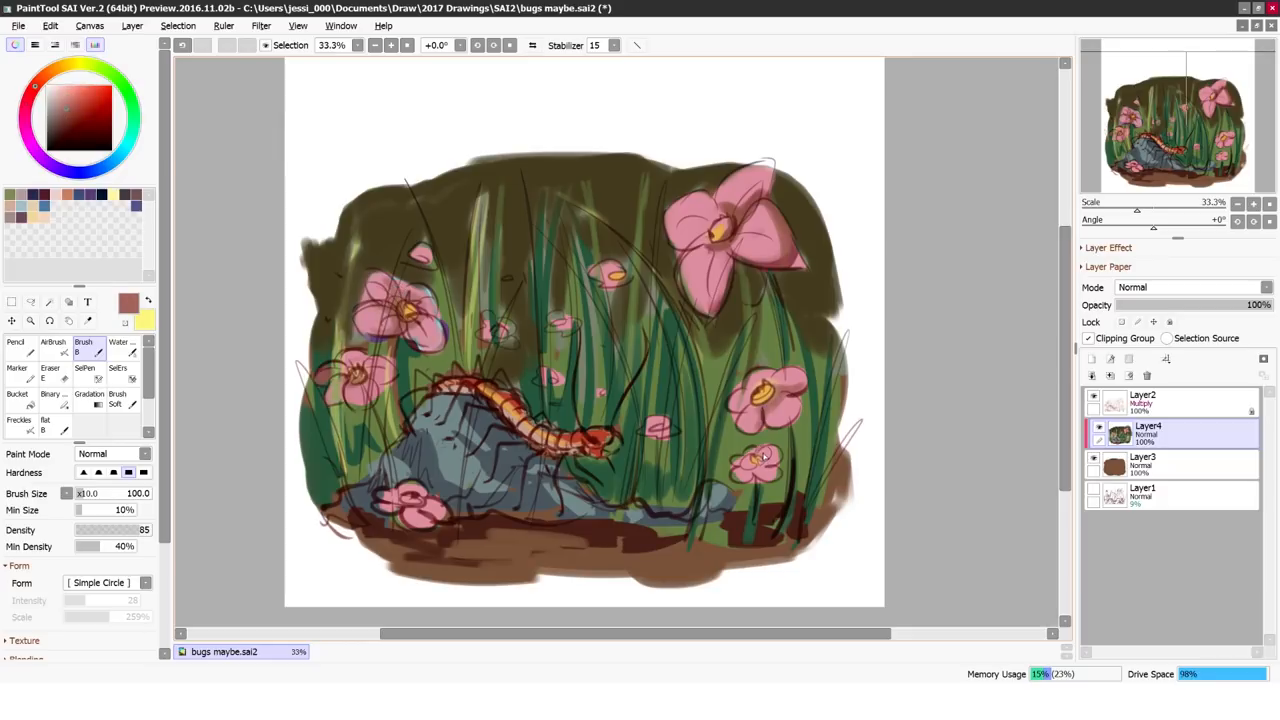
left_click(102, 67)
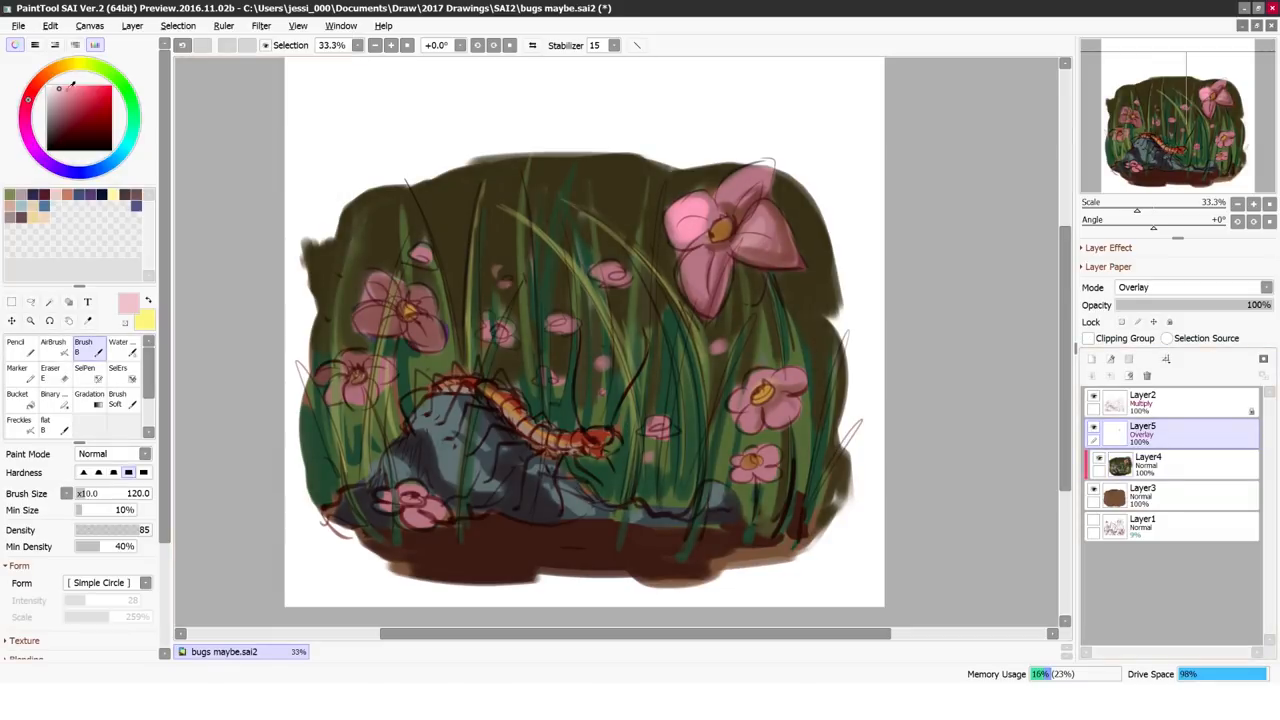
Render the rectangular scene's glowing grass and bright orange centipede, grouping layers into Folder1
left_click(1148, 462)
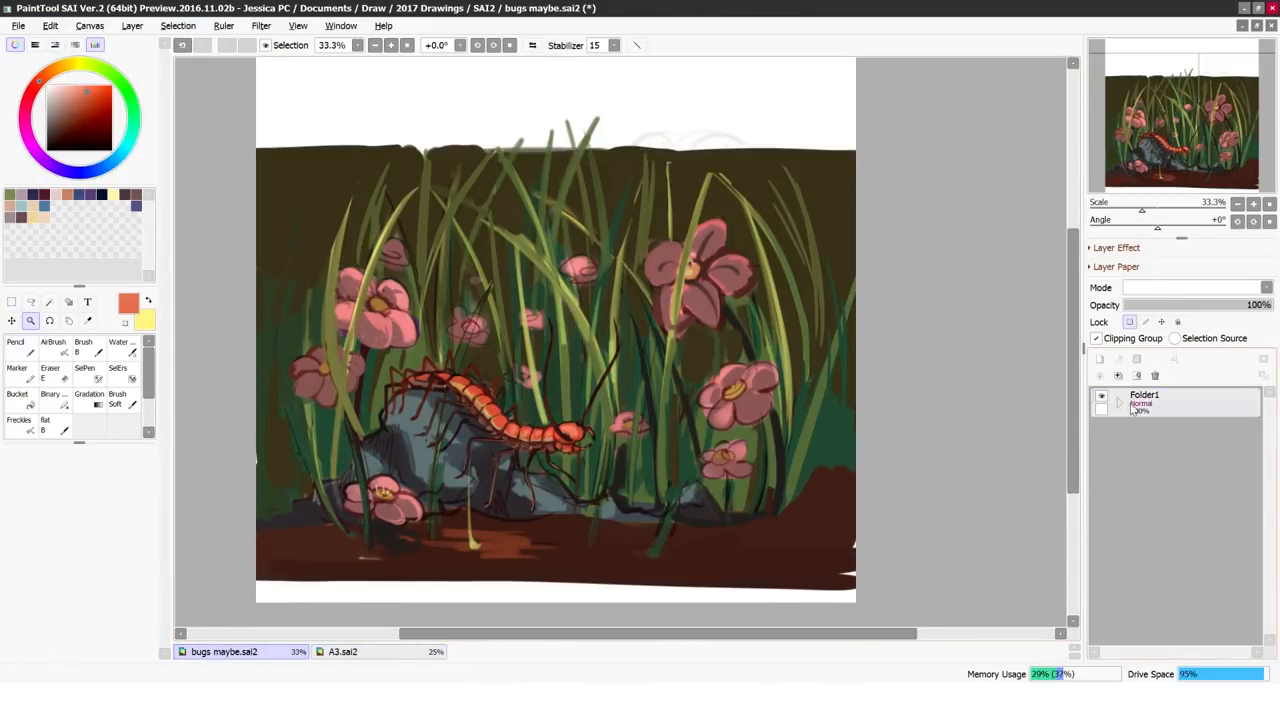
Expand Folder1, check a layer's blend mode, then switch to the A3.sai2 document
left_click(50, 25)
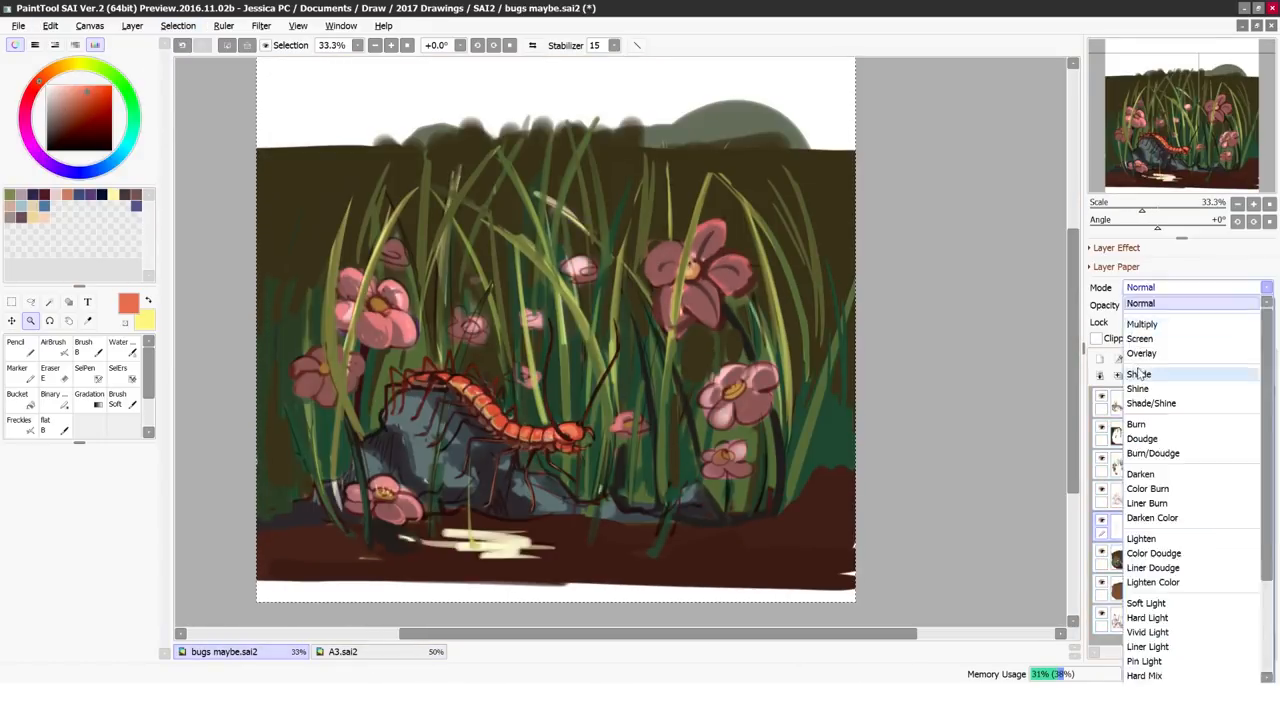
left_click(1141, 353)
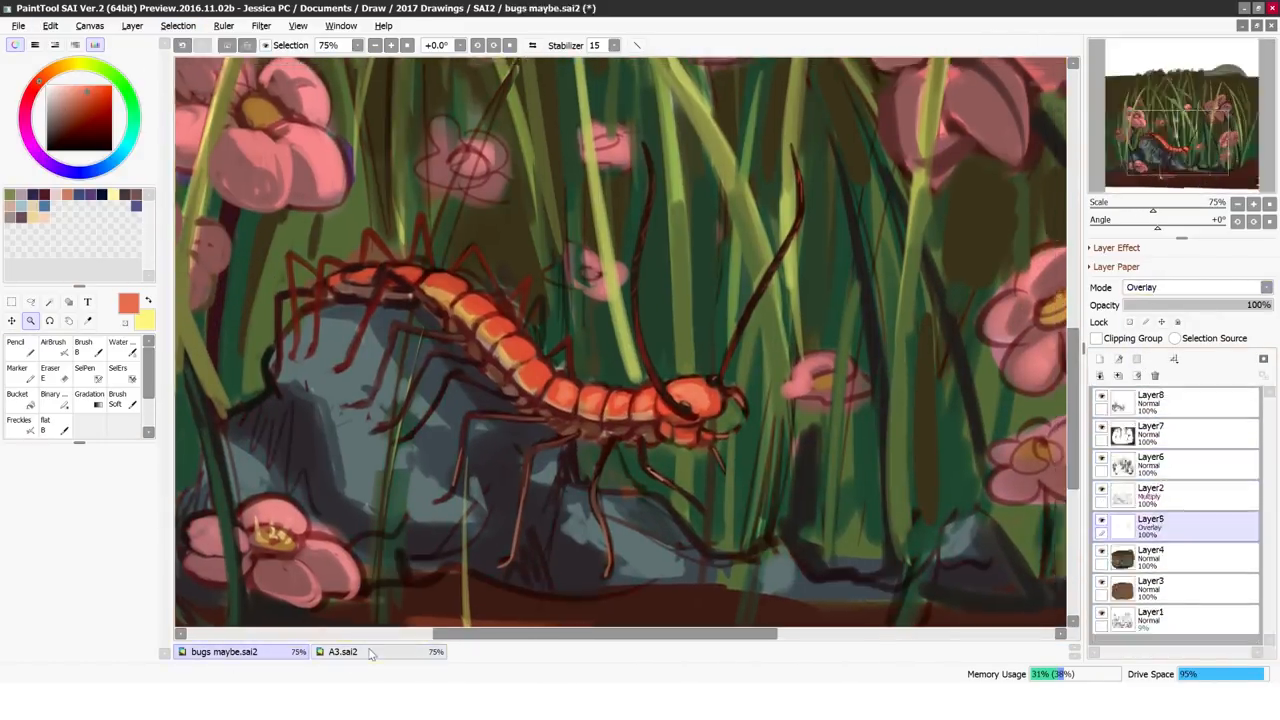
left_click(342, 651)
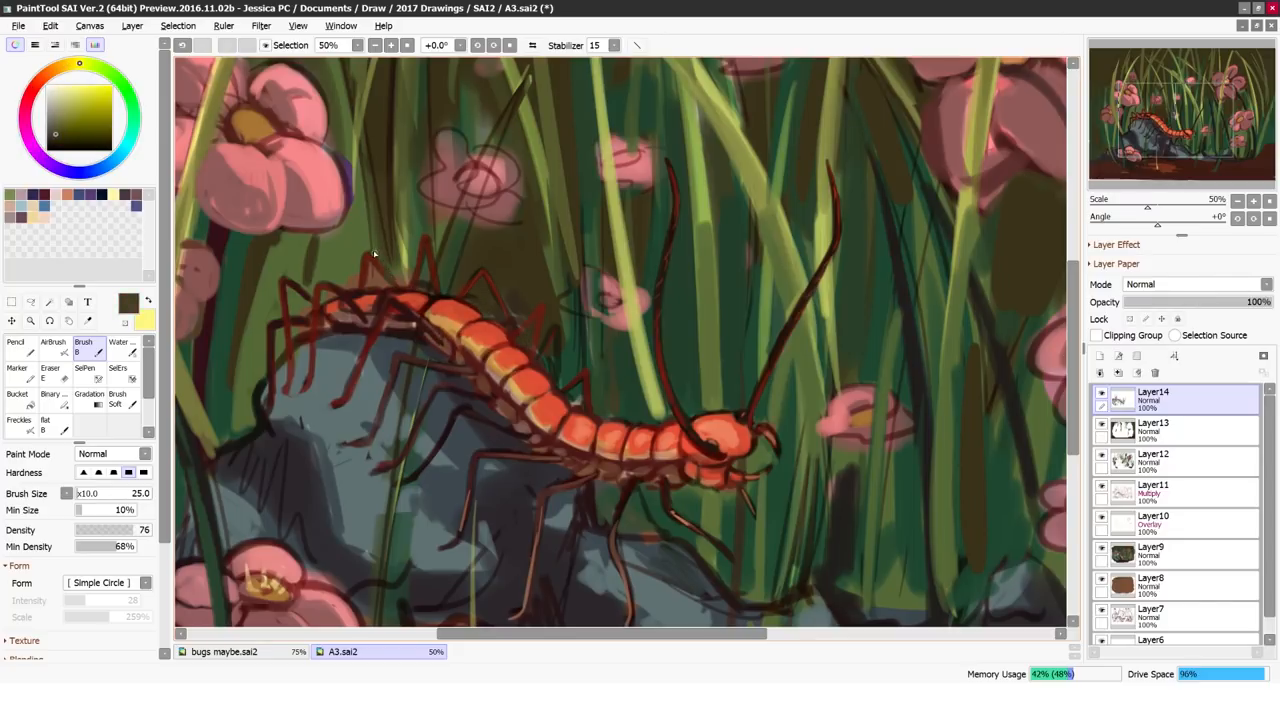
left_click(79, 85)
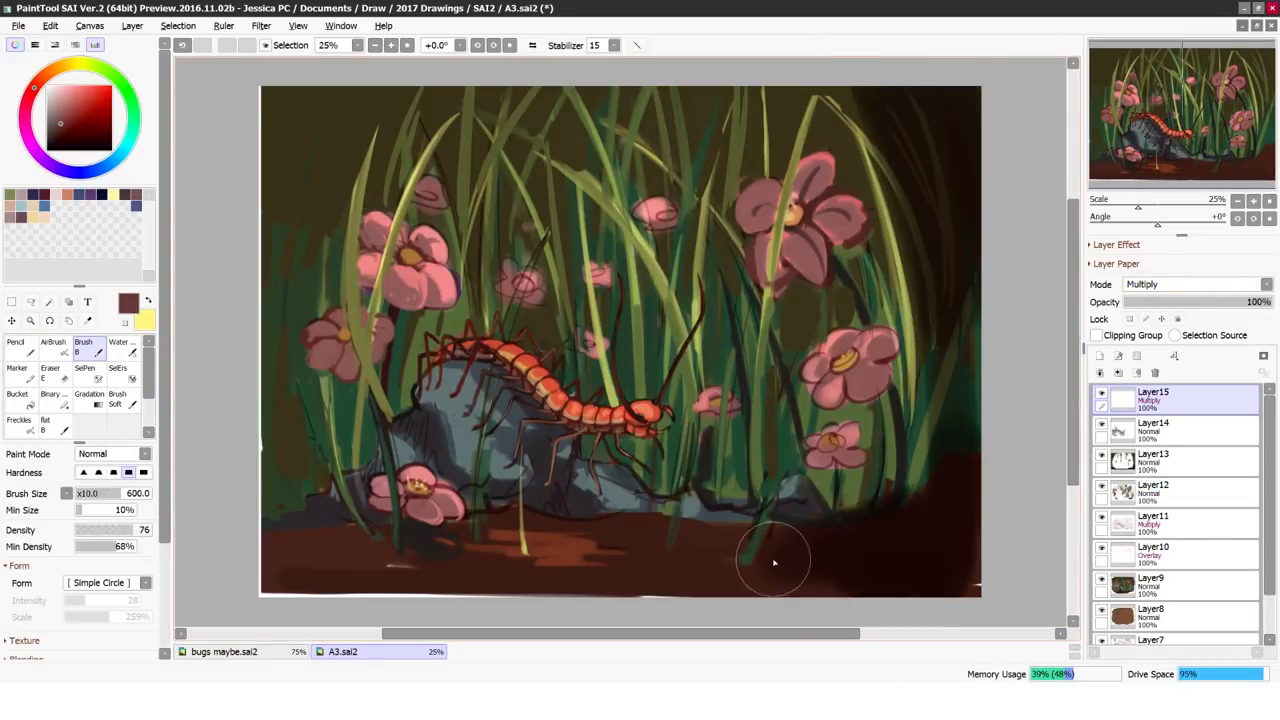
Add Overlay, Color and Normal layers, set Multiply to 63%, and paint glow and flower highlights
left_click(1138, 372)
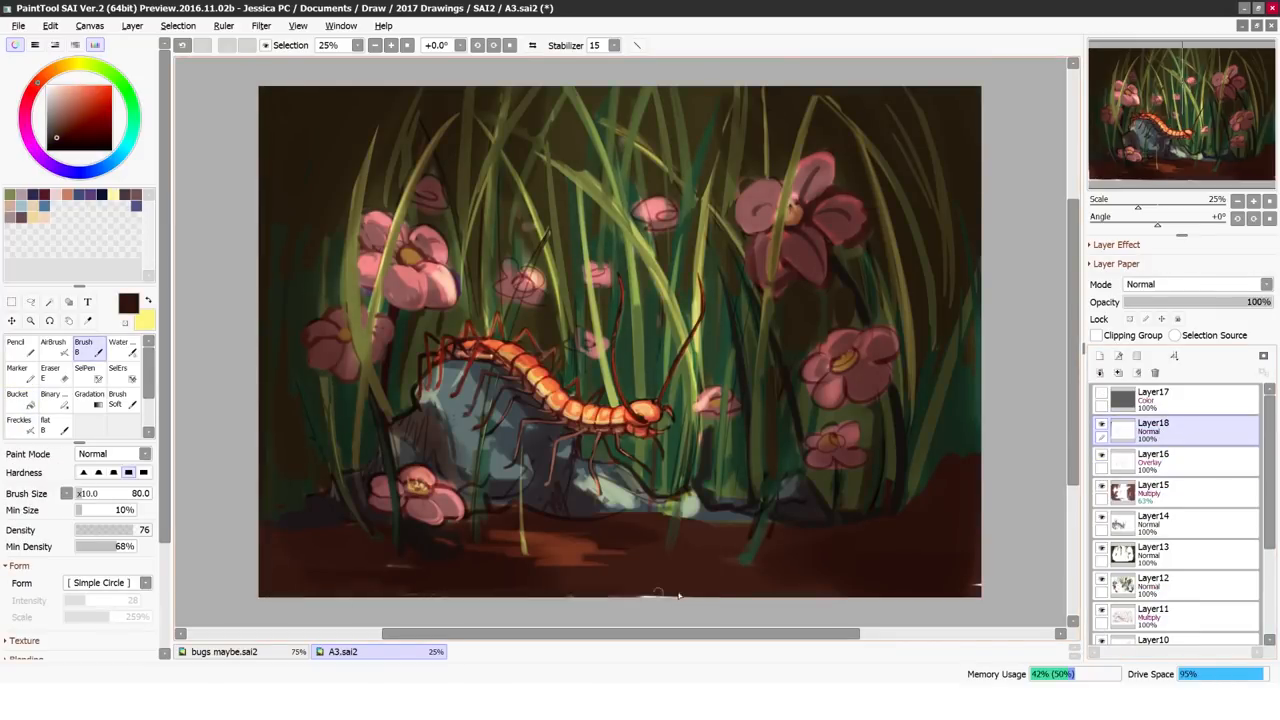
left_click(66, 64)
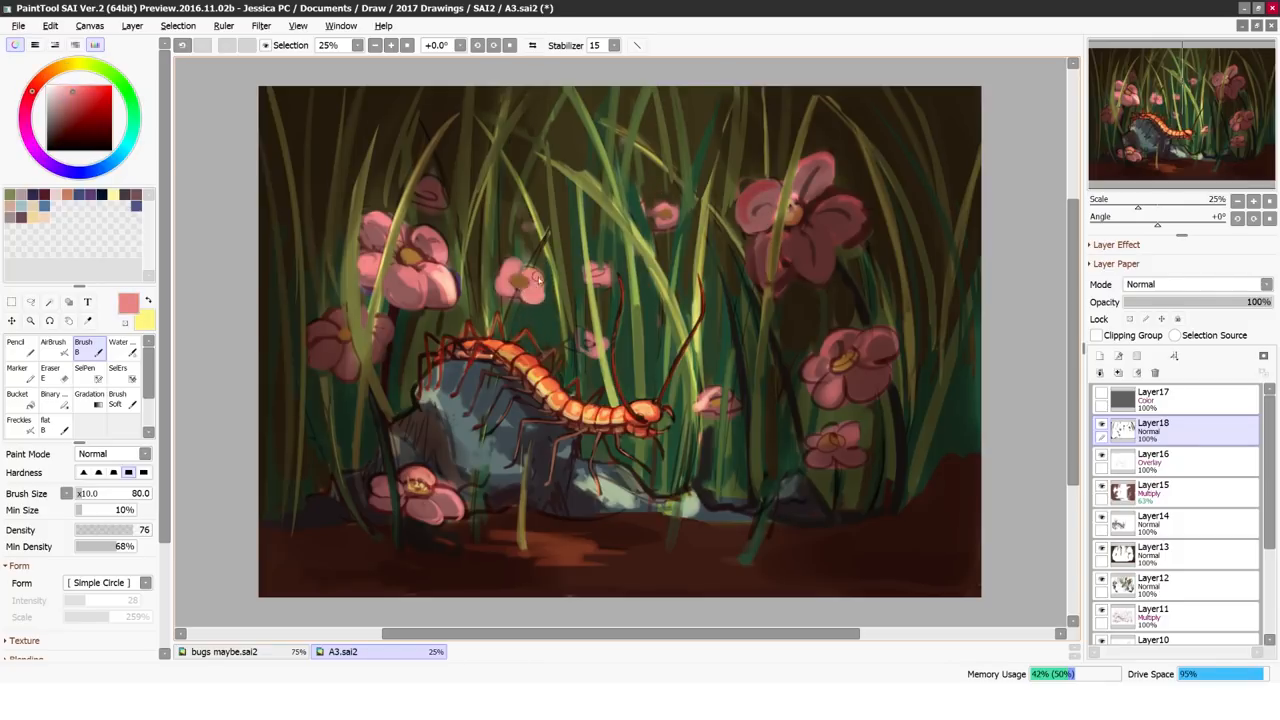
left_click(1155, 458)
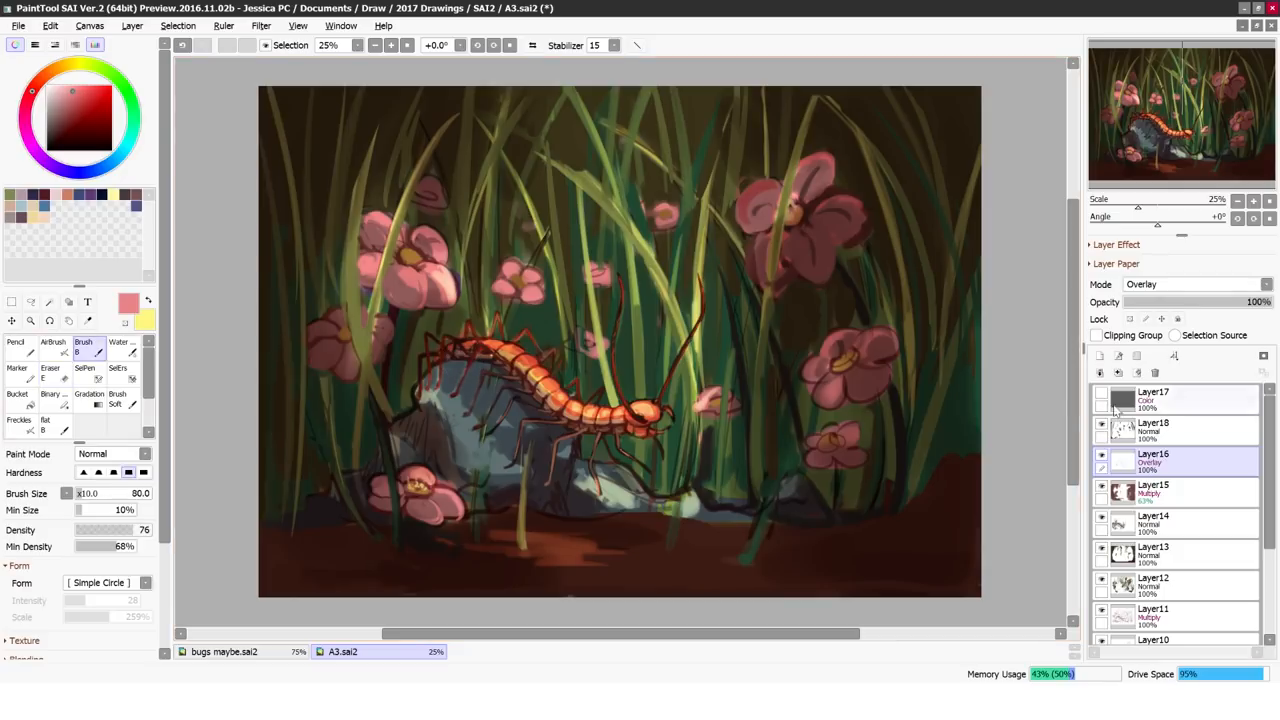
Shift shadow Layer15's hue by +40 toward blue-purple, then add a new layer
left_click(1160, 430)
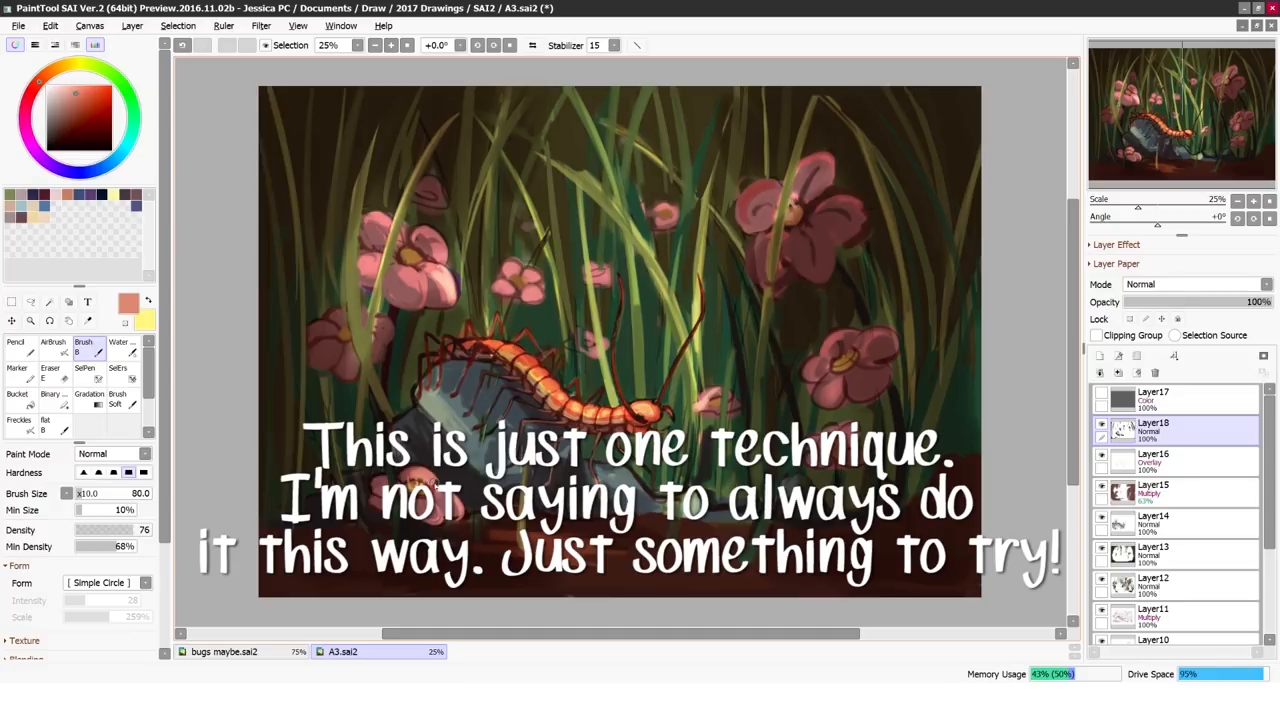
left_click(55, 160)
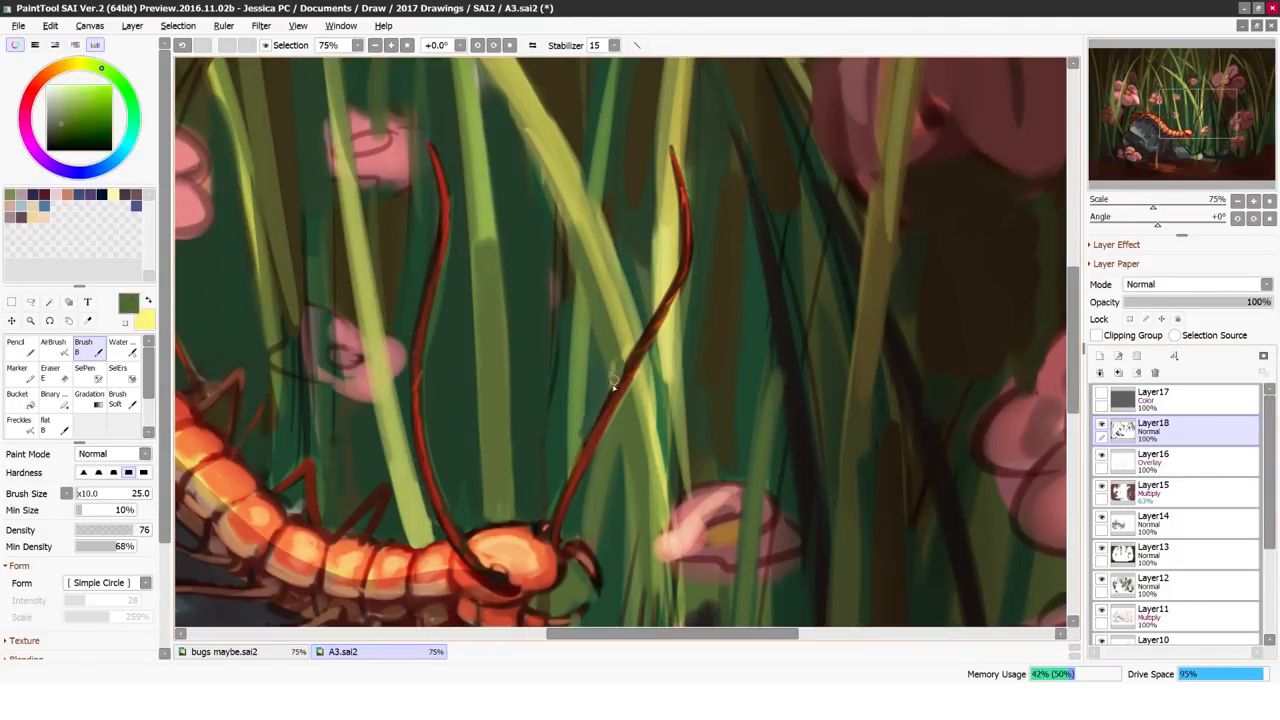
left_click(261, 25)
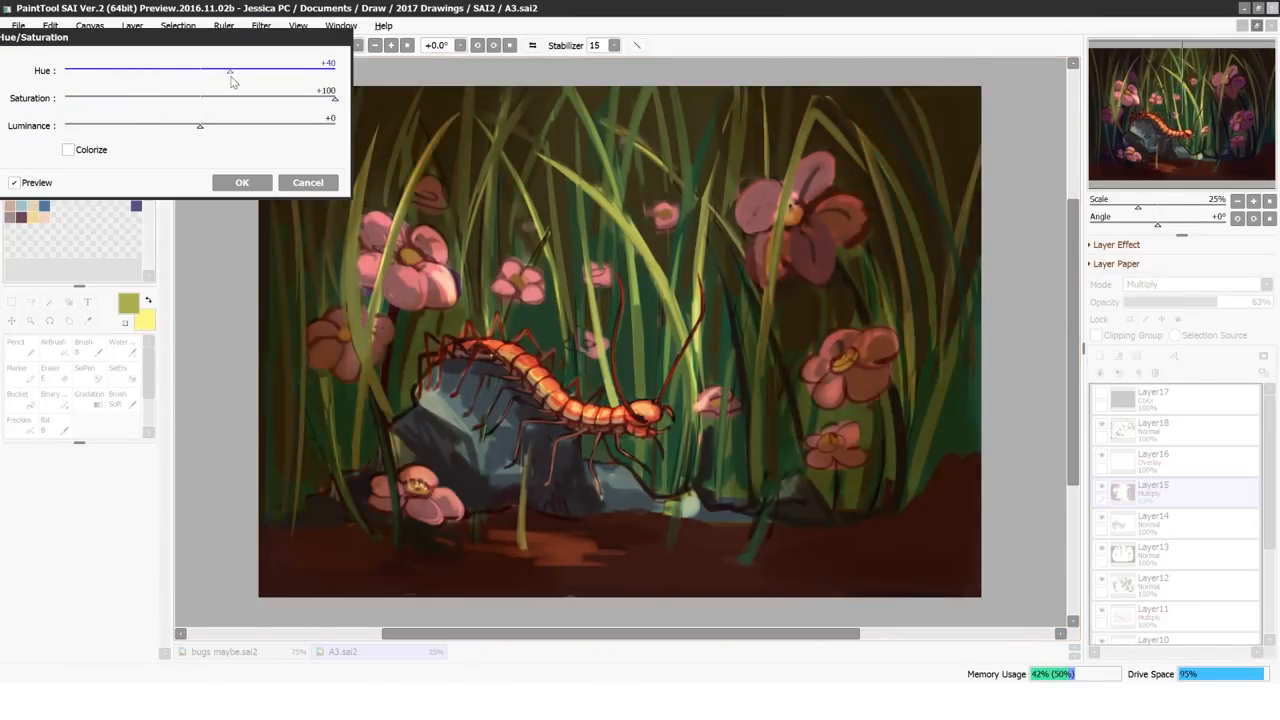
left_click(242, 182)
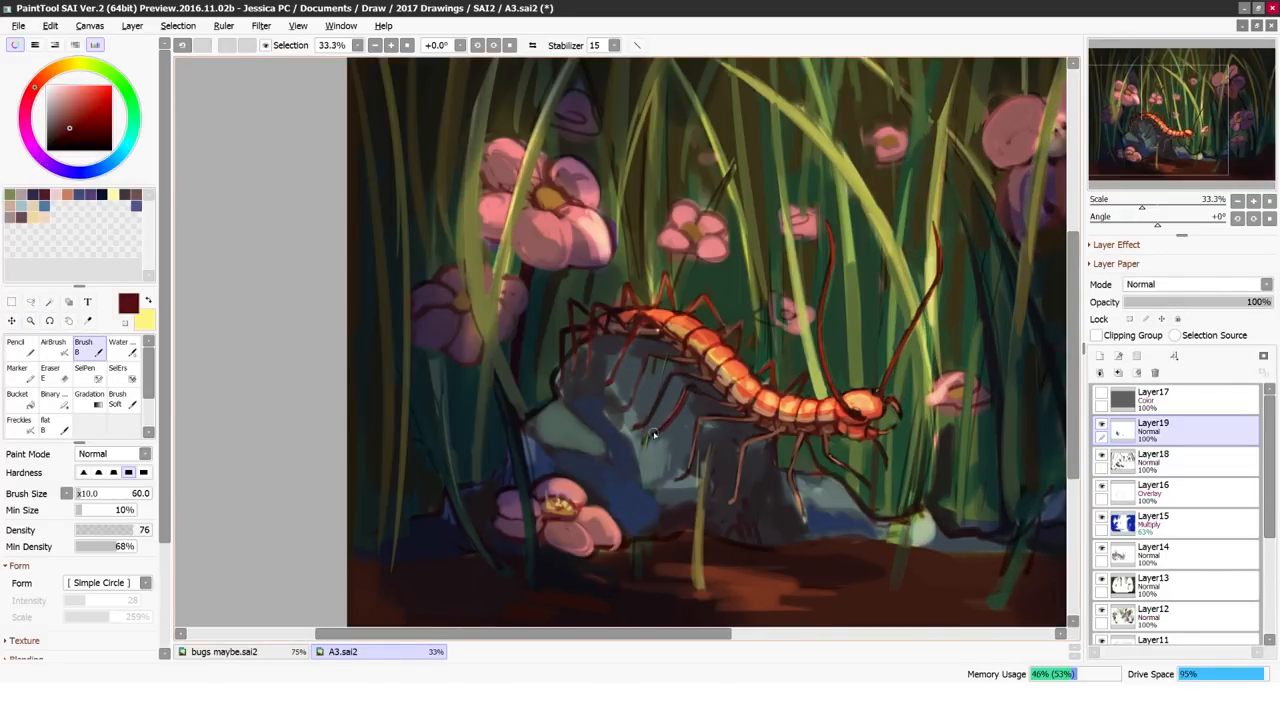
On Layer19, paint purple flower shadows and blue-grey rock facets with a size-60 brush
left_click(100, 90)
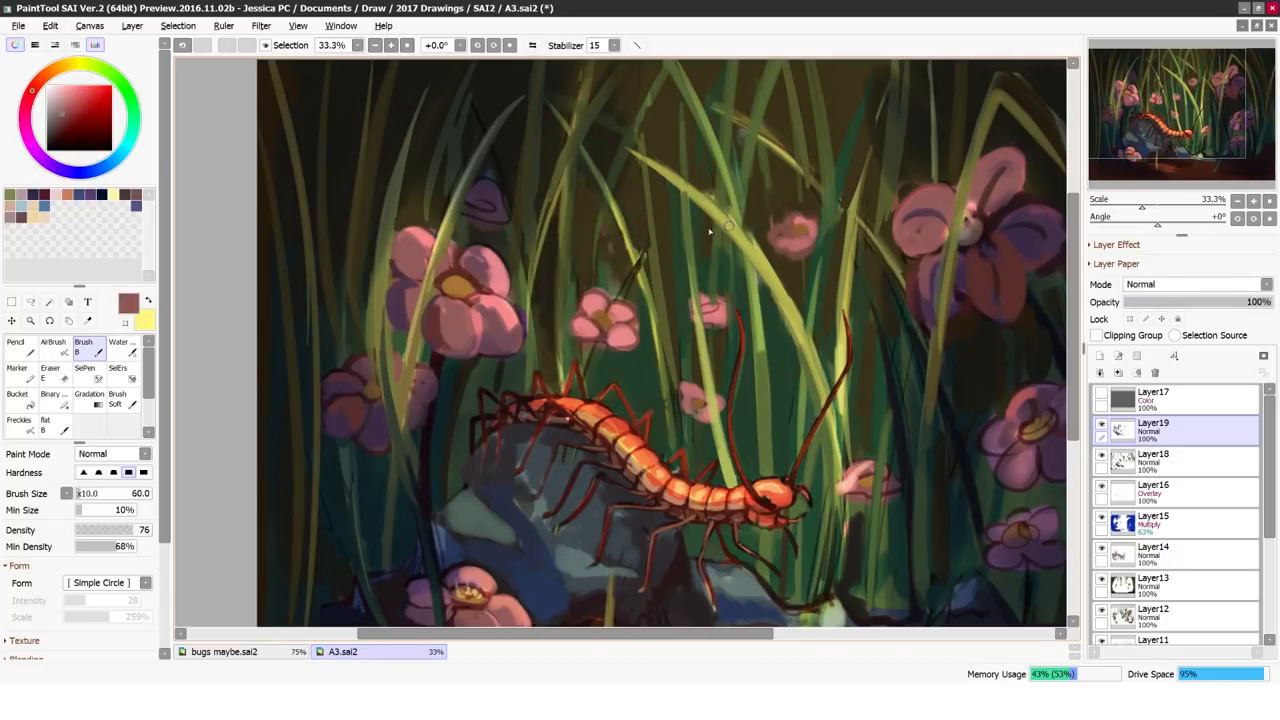
left_click(125, 90)
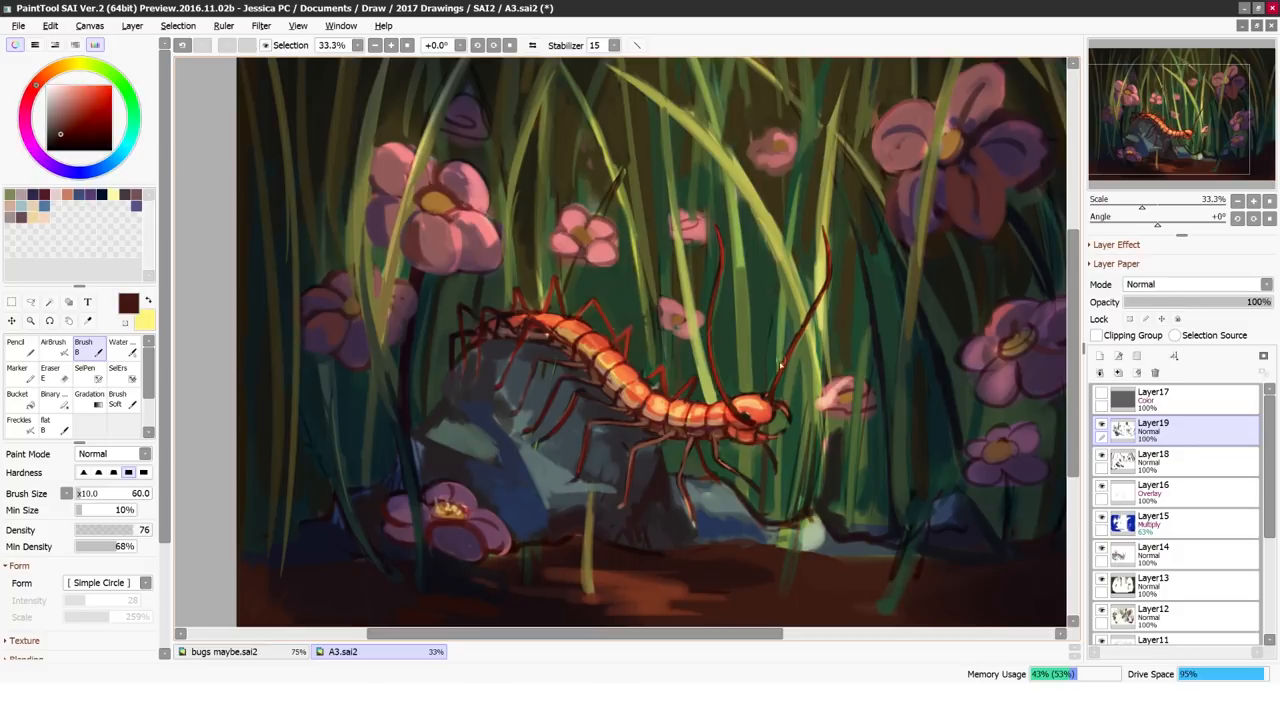
left_click(85, 140)
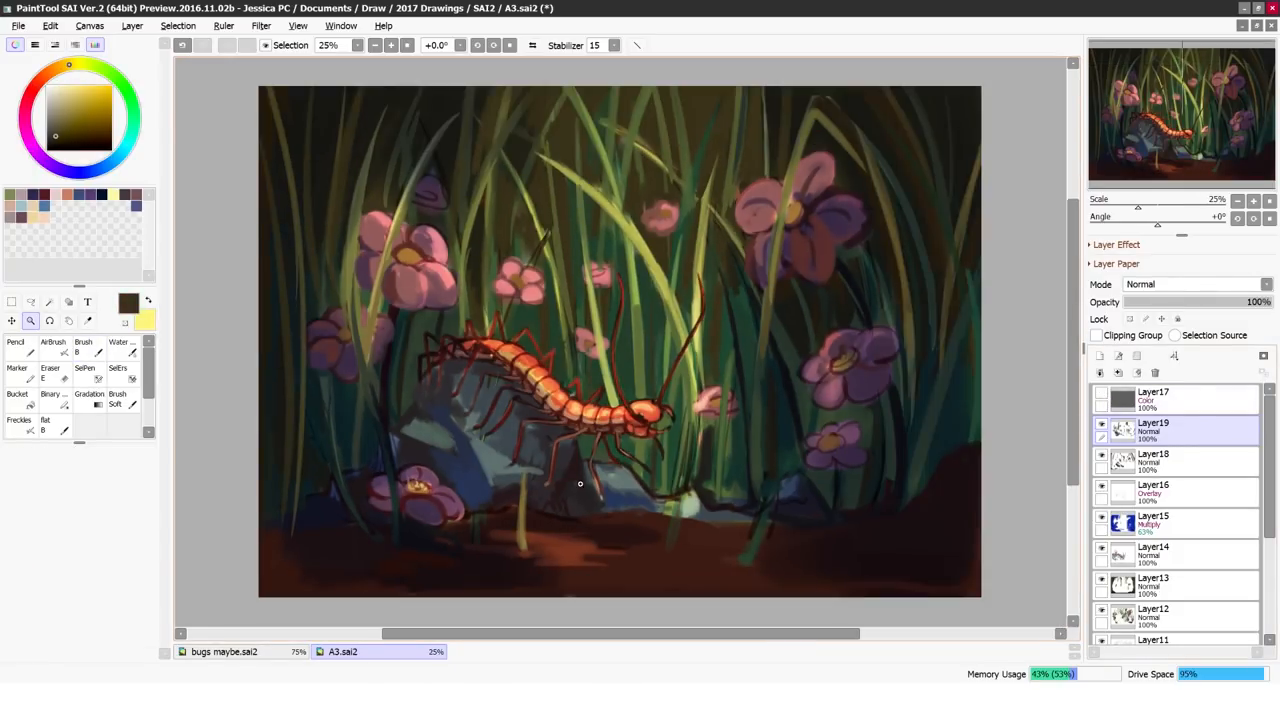
Scroll the canvas view while setting up the diagonal warm yellow overlay gradient
scroll("up", 3)
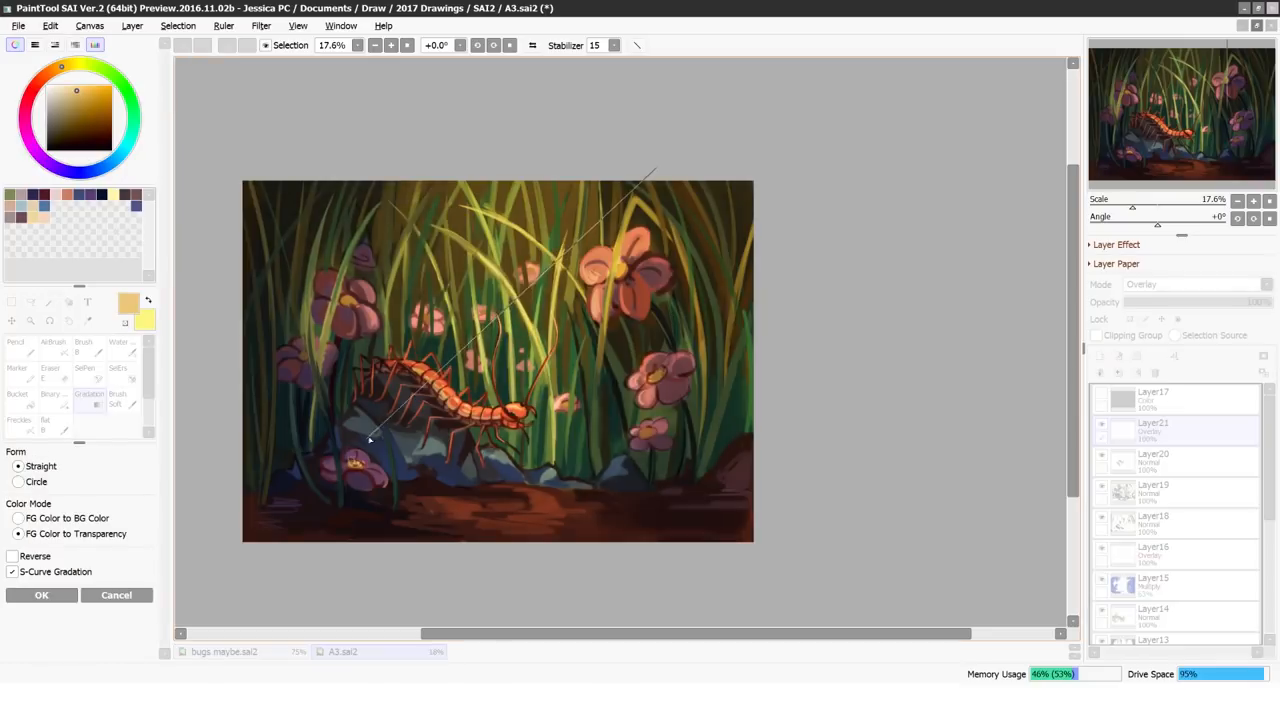
Apply the warm overlay gradient, softening it to 28% opacity on Layer21
left_click(261, 25)
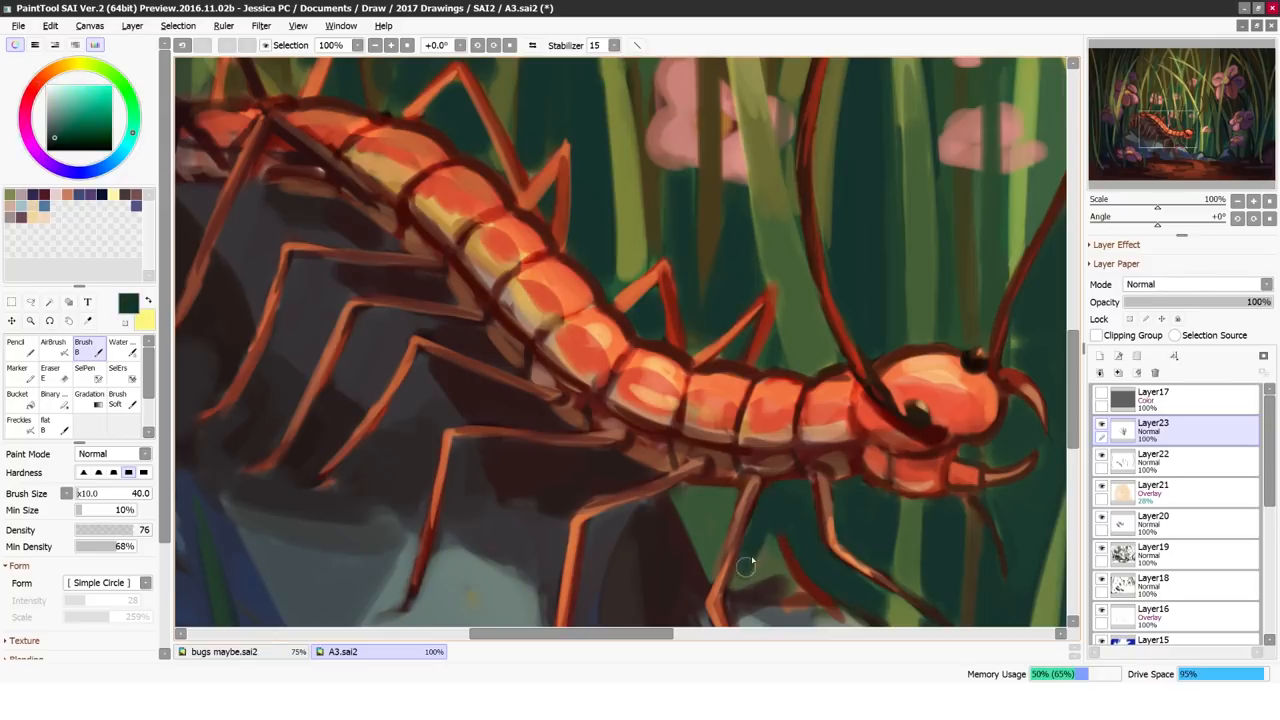
Detail the purple flowers and grass on Layer23 with a 35–50 size Brush
left_click(1101, 392)
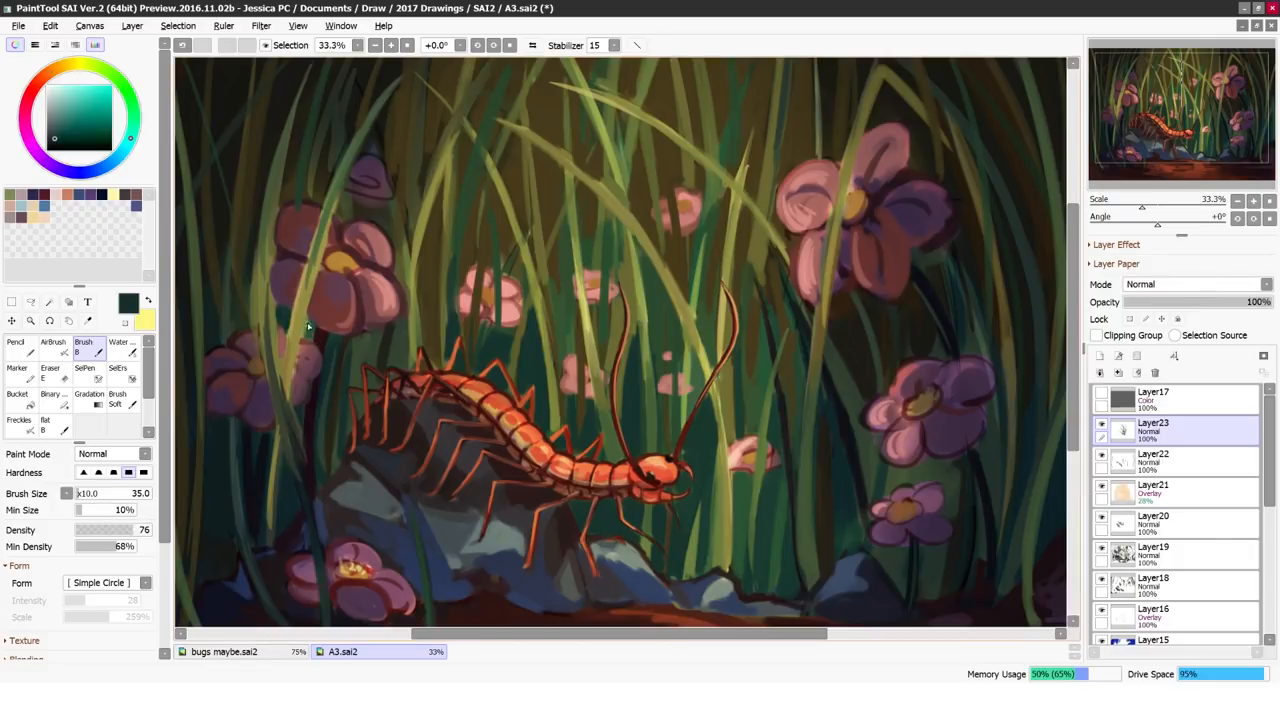
left_click(58, 131)
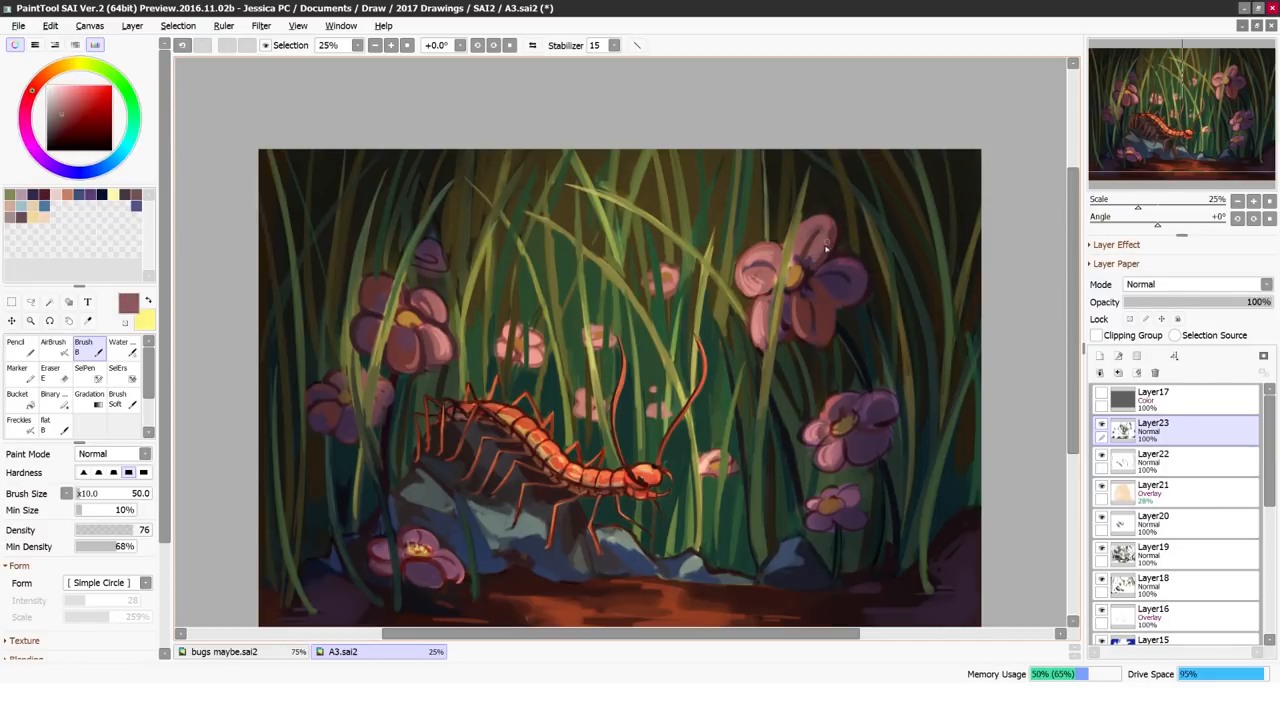
Refine the centipede's legs and head with a size-30 Brush, sampling the dark green background colour
left_click(101, 67)
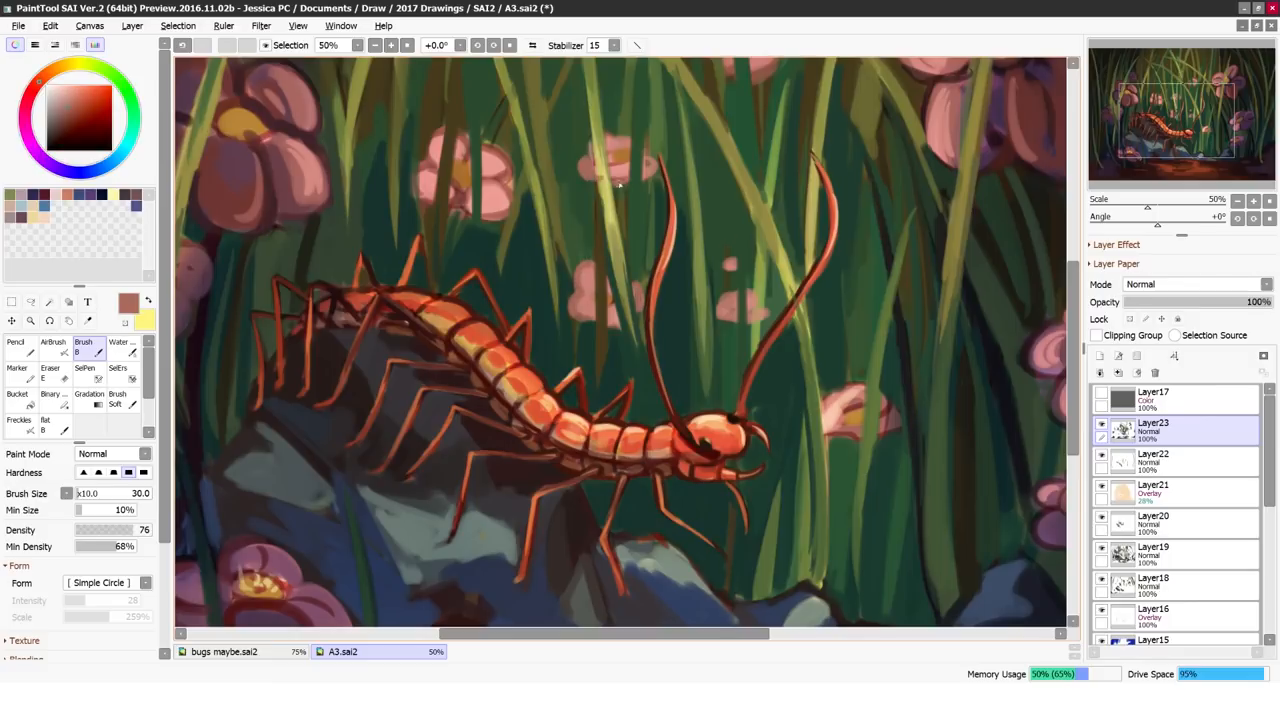
left_click(80, 120)
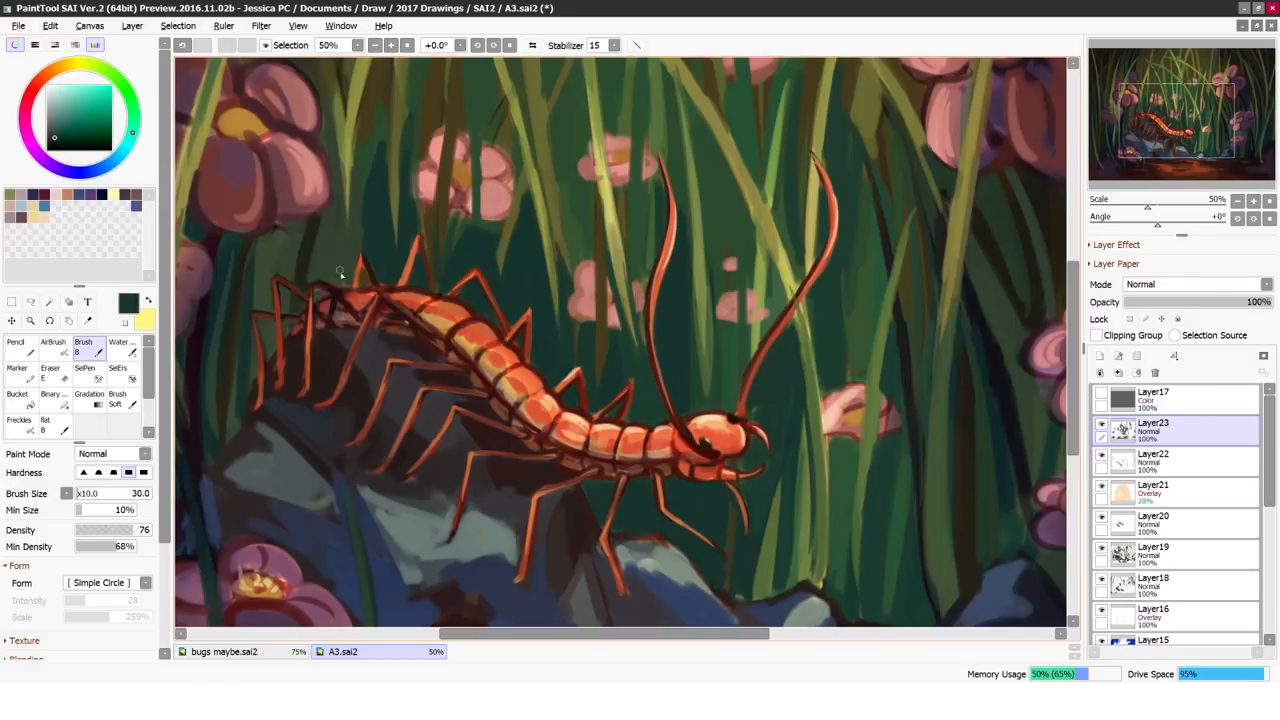